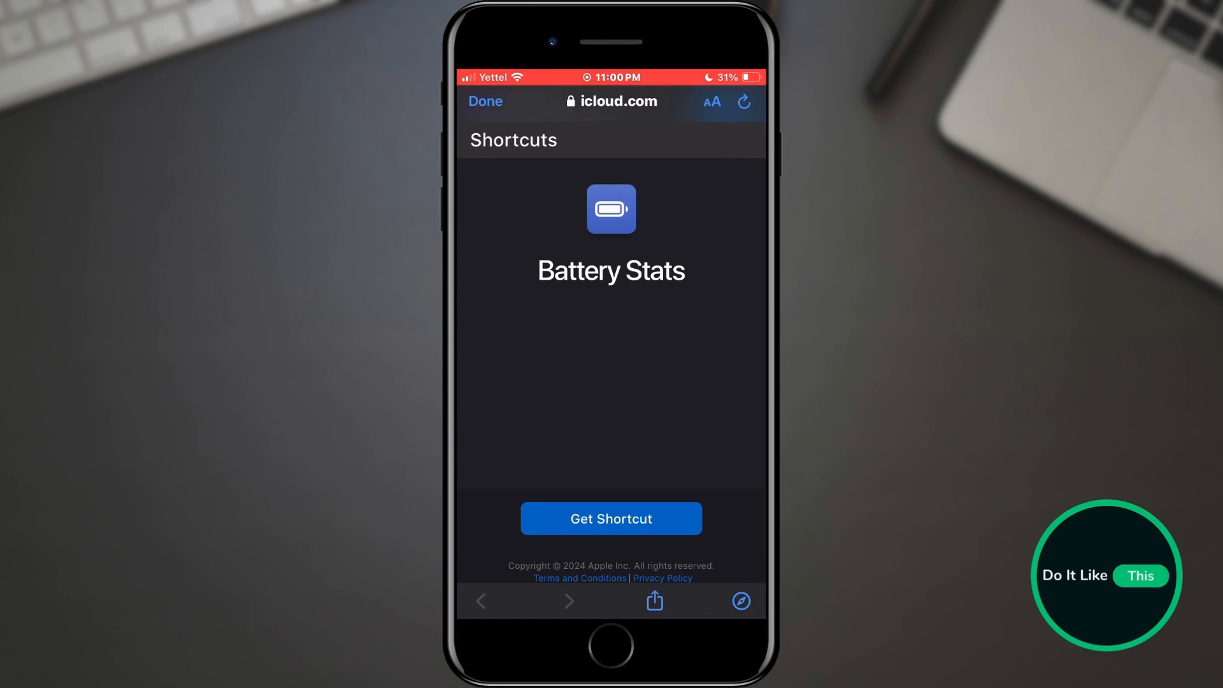
# Get the Battery Stats shortcut from its iCloud page and confirm opening it in Shortcuts
pyautogui.click(611, 518)
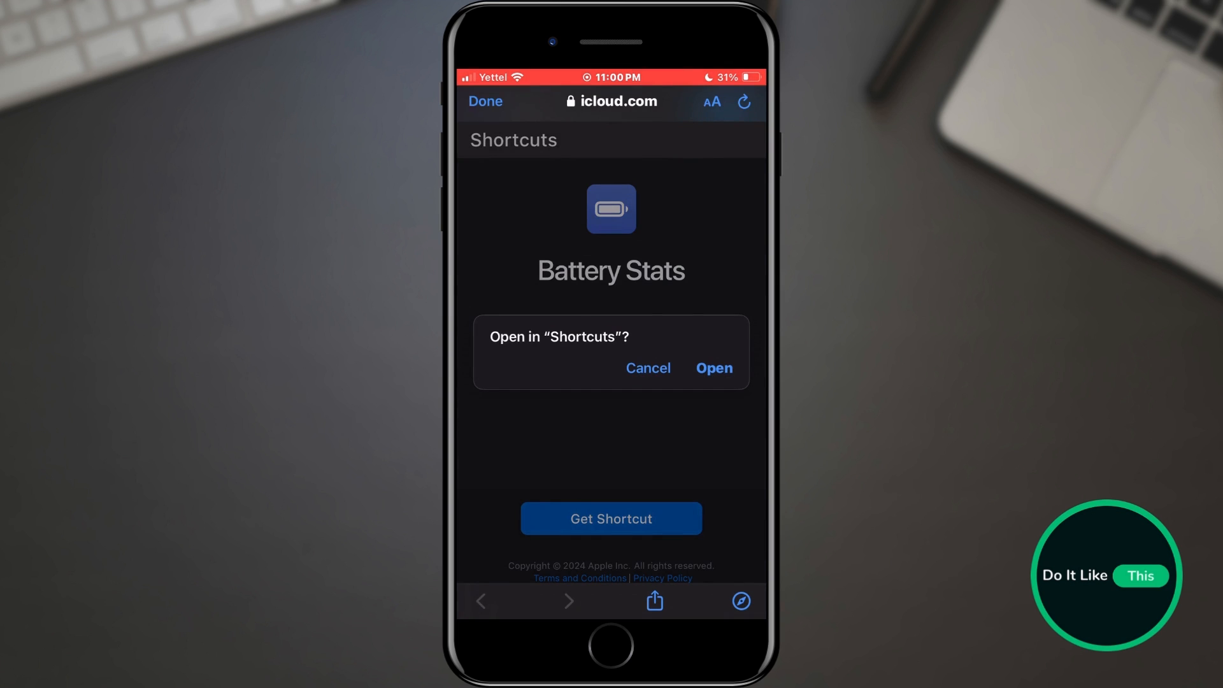
pyautogui.click(713, 367)
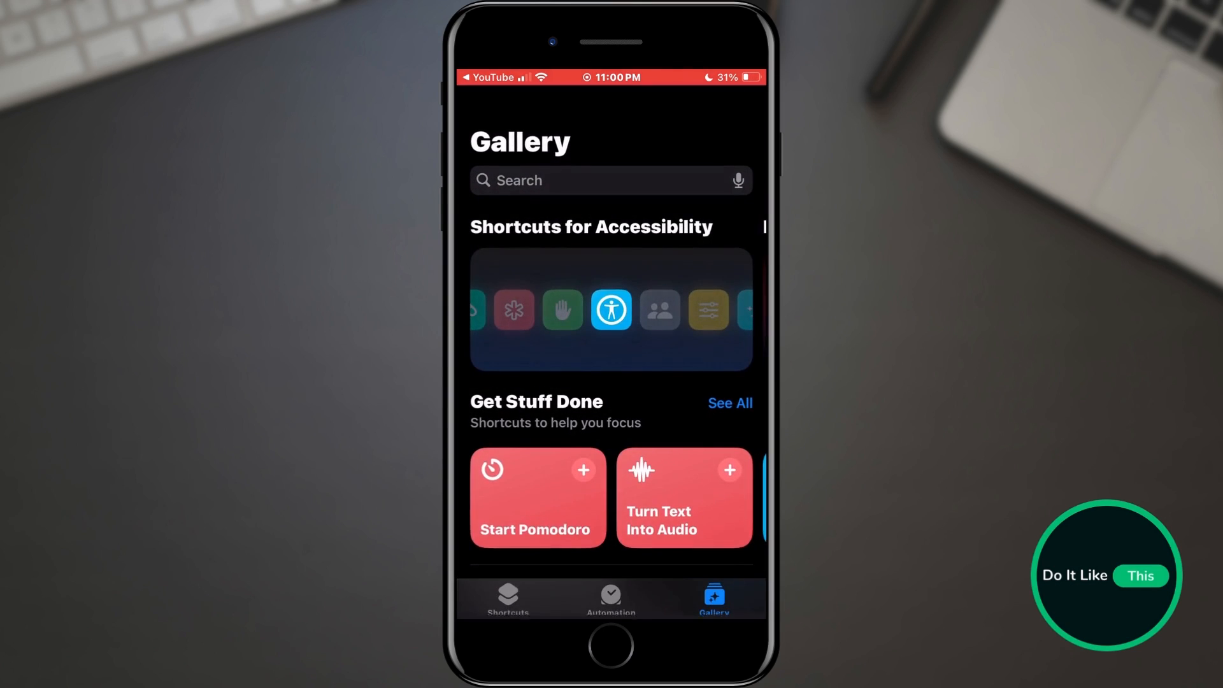
# Add the Battery Stats shortcut to the Shortcuts library
pyautogui.click(507, 596)
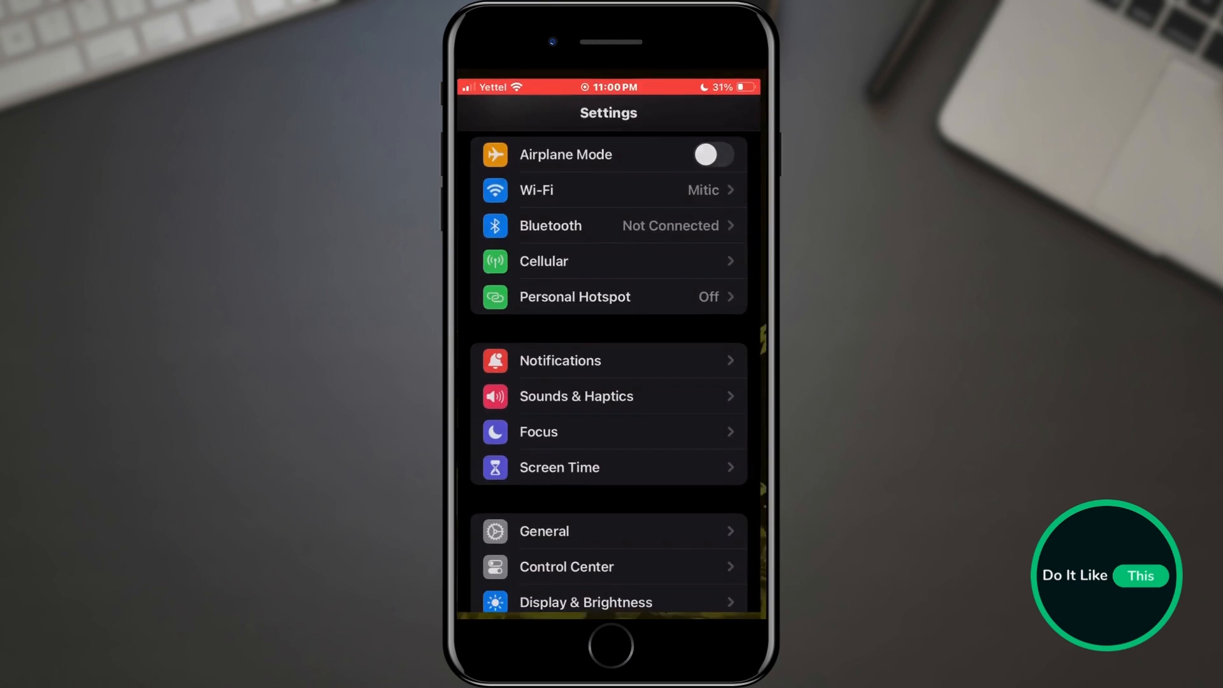
# Reach the Analytics Data file list via Privacy & Security and Analytics & Improvements
pyautogui.scroll(-3)
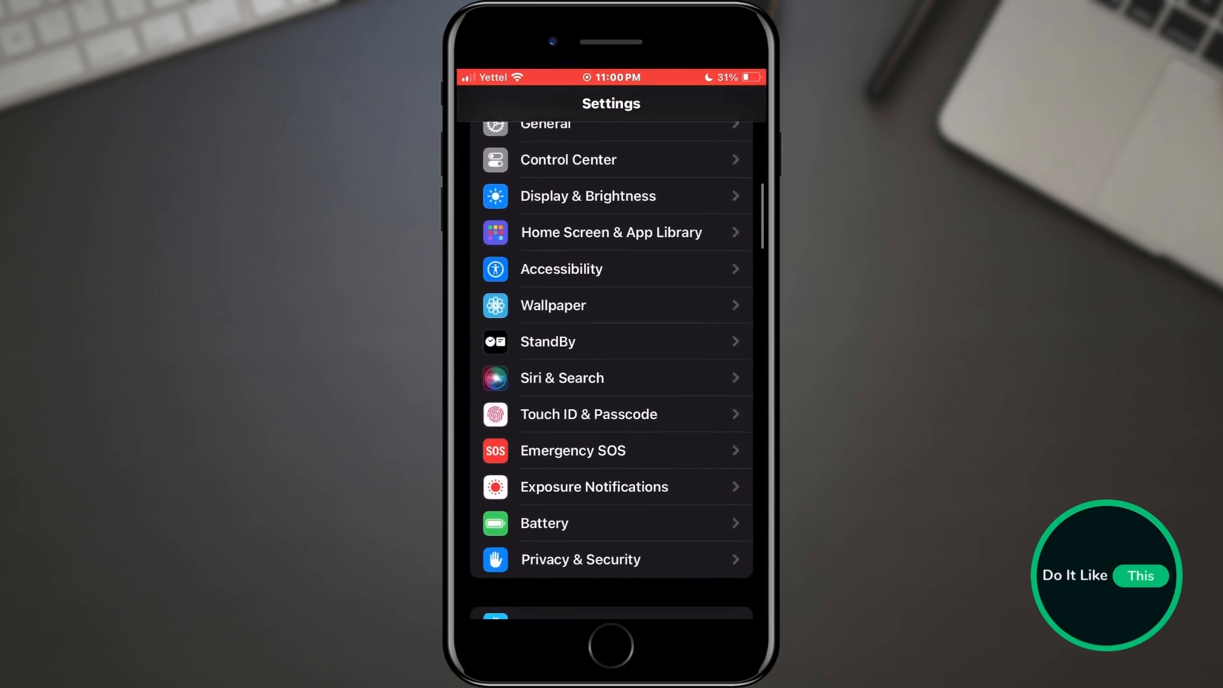
pyautogui.scroll(-3)
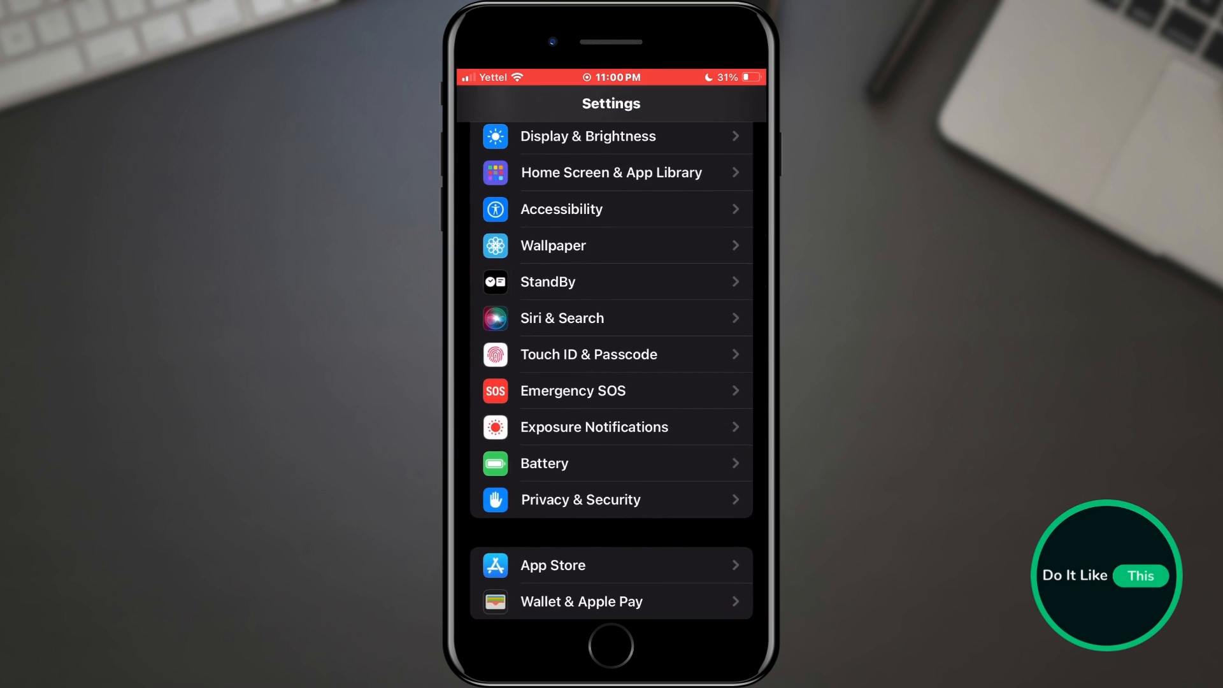
pyautogui.click(580, 500)
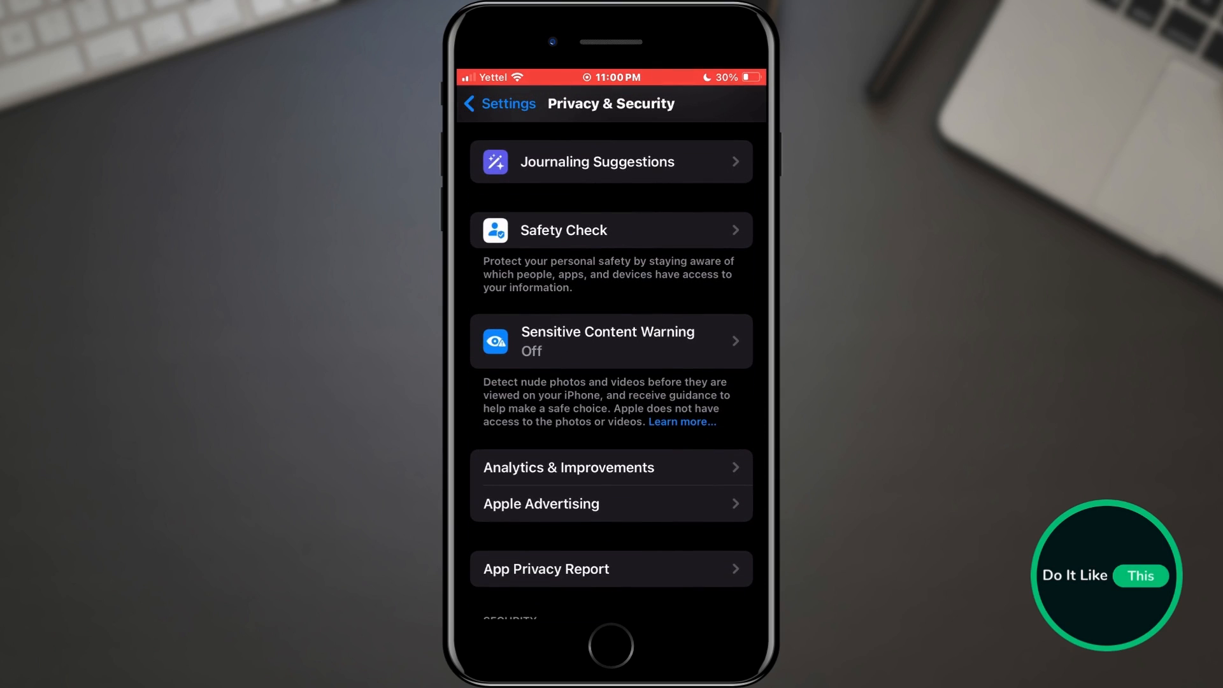
pyautogui.click(568, 468)
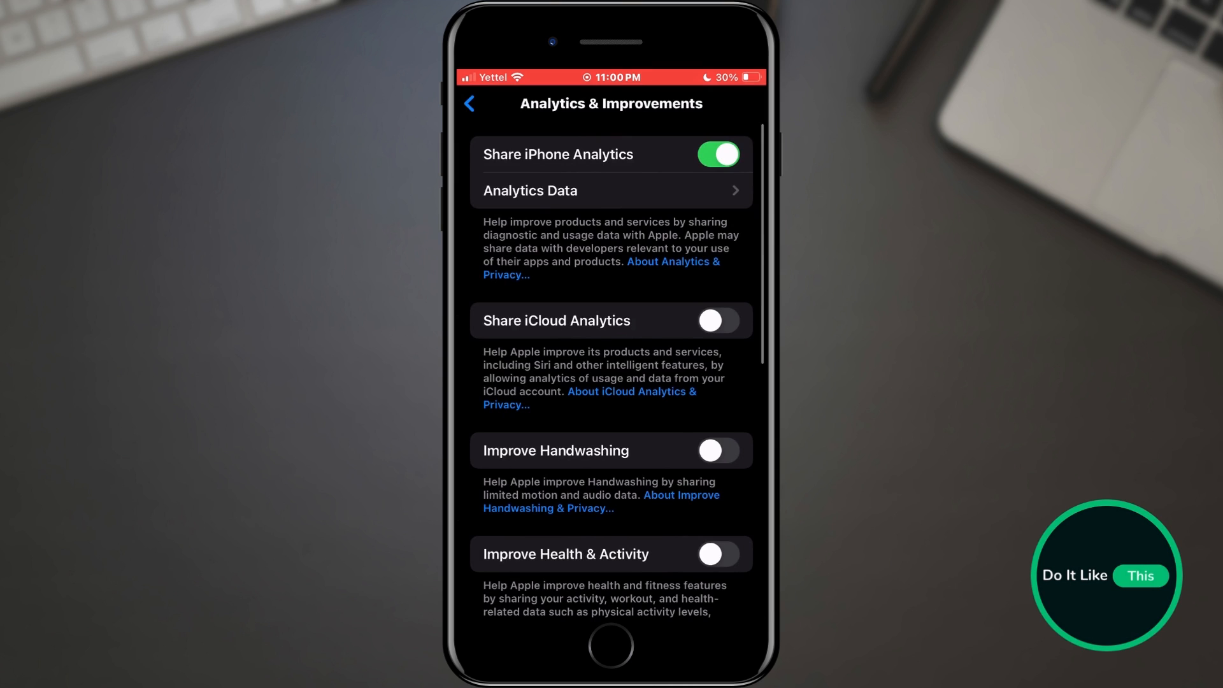
pyautogui.click(610, 191)
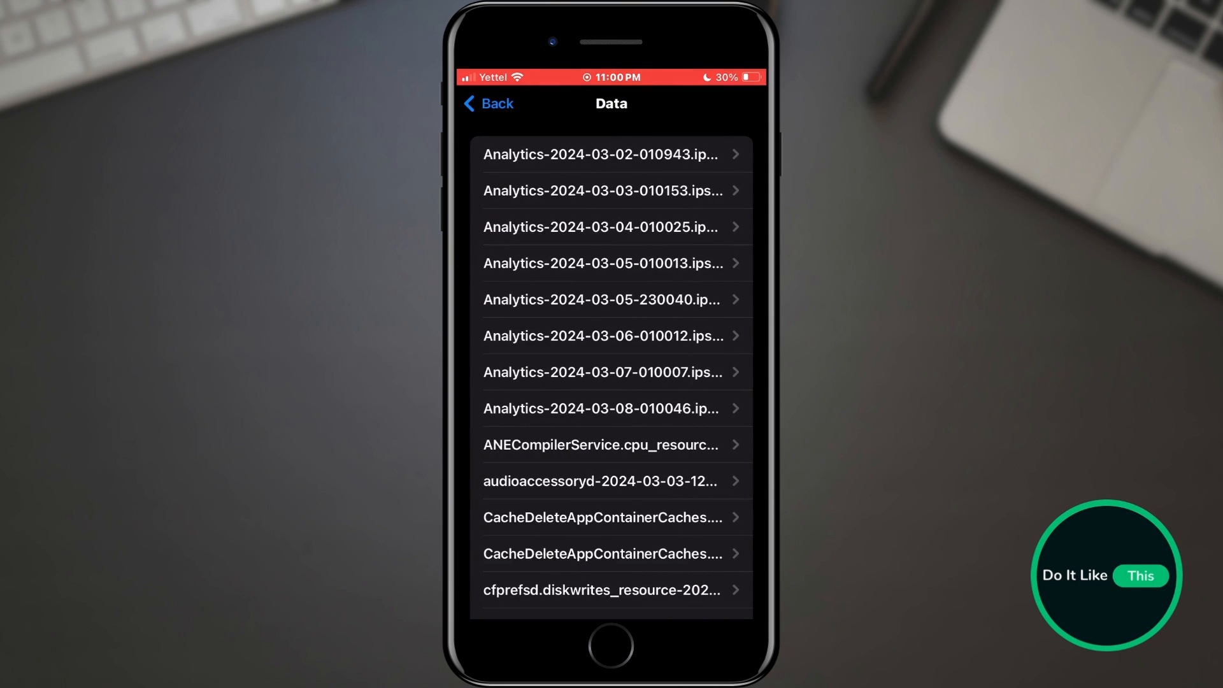
# View the Analytics-2024-03-08 log file and bring up its 1.4 MB share sheet
pyautogui.click(601, 407)
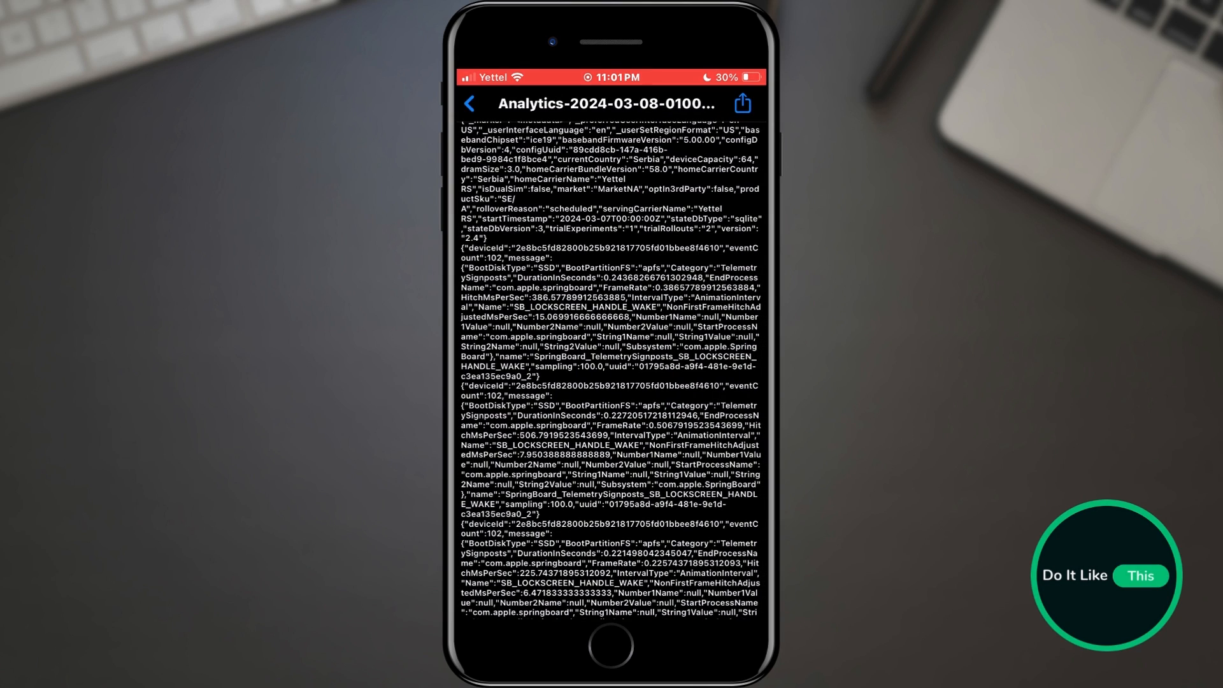
pyautogui.click(739, 104)
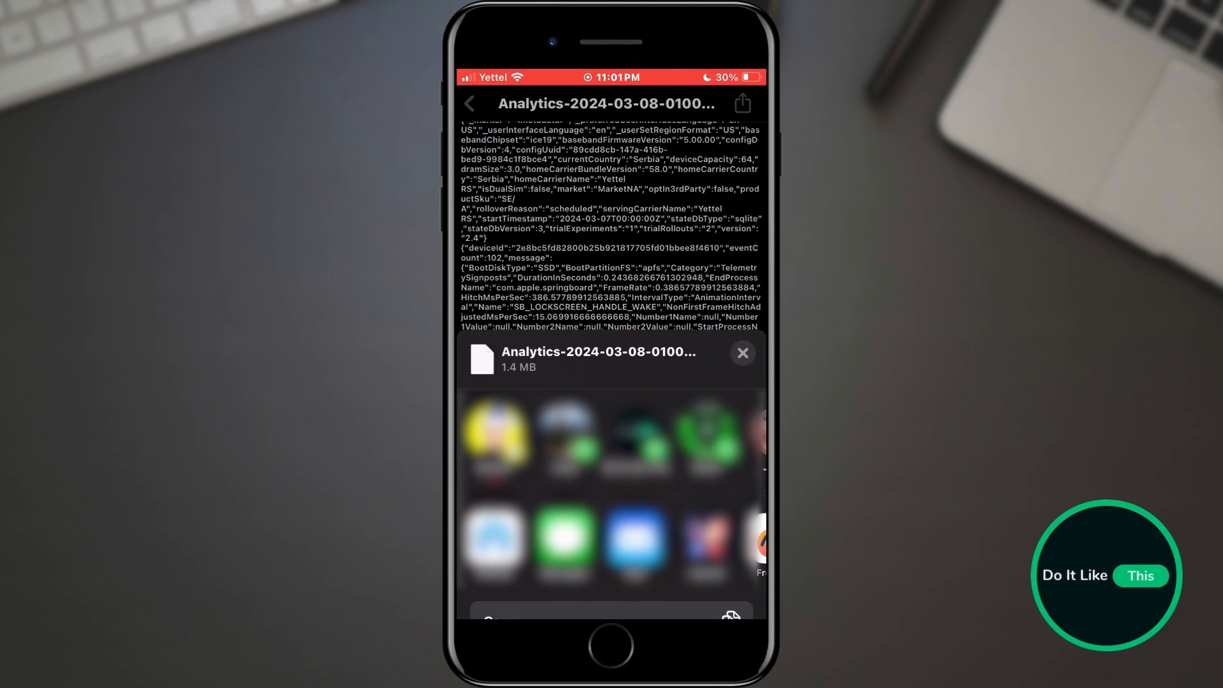